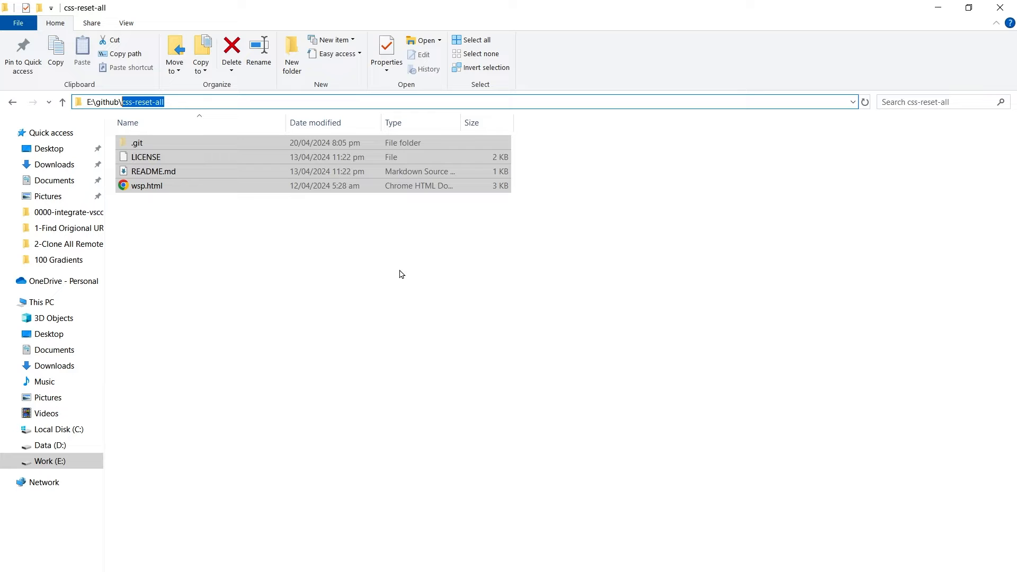
Launch Git Bash from the css-reset-all folder's context menu in File Explorer
{"action": "right_click", "coordinate": [399, 273]}
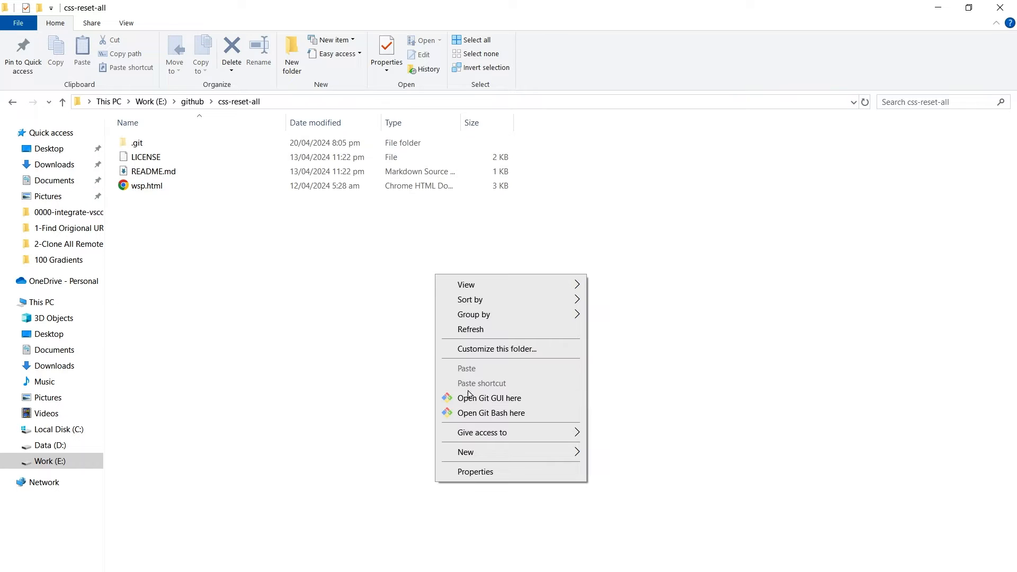
{"action": "left_click", "coordinate": [490, 412]}
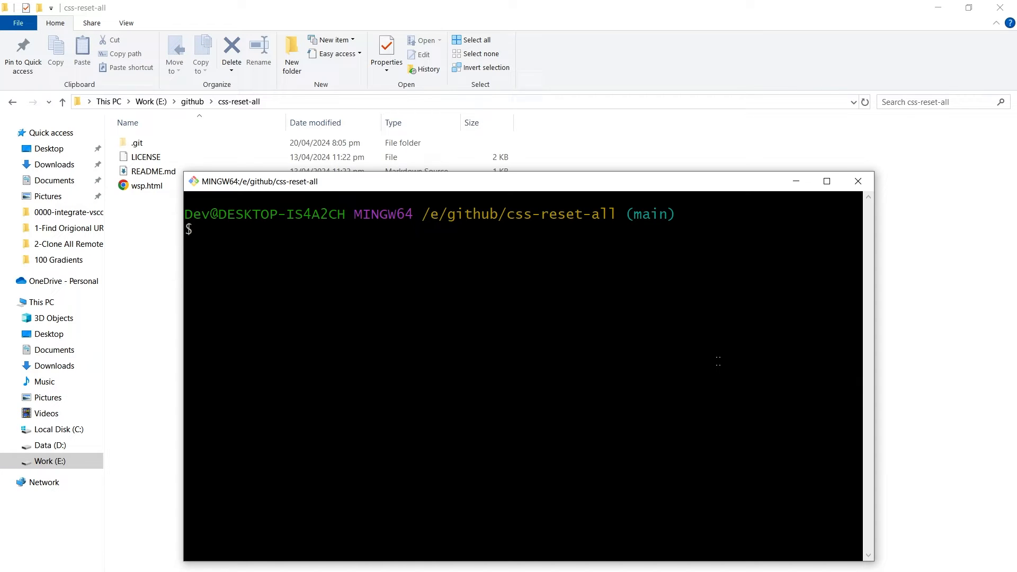
Run git remote -v to print origin's fetch and push URLs for css-reset-all
{"action": "type", "text": "git remote -v"}
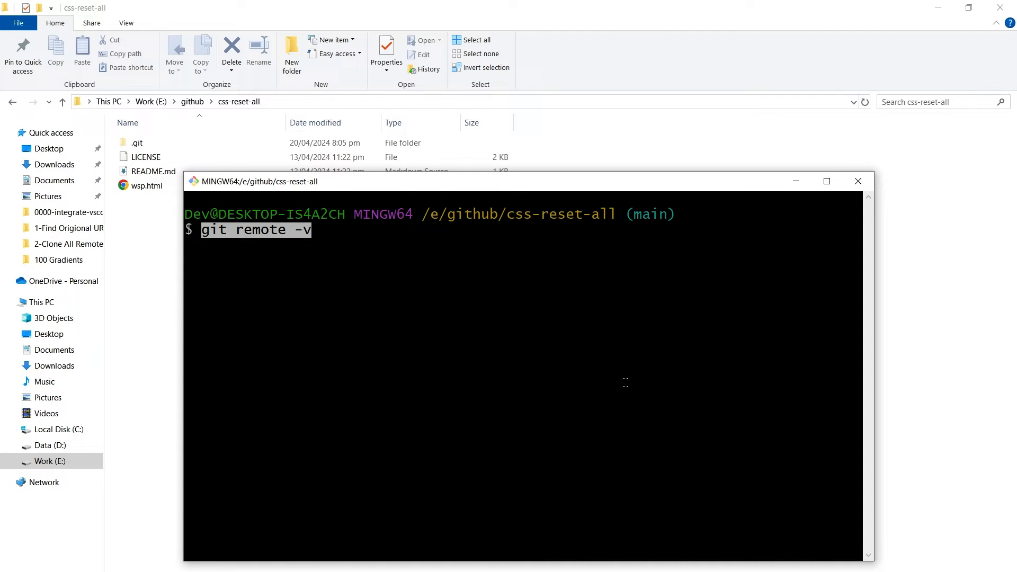
{"action": "key", "text": "Return"}
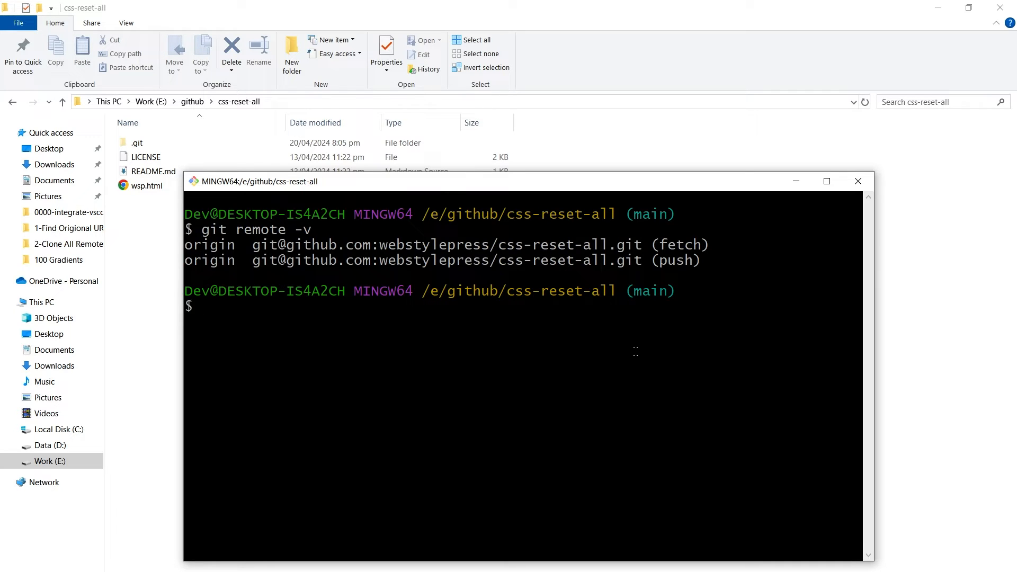
Run git config --get remote.origin.url to print origin's SSH address alone
{"action": "type", "text": "git config --get remote.origin.url"}
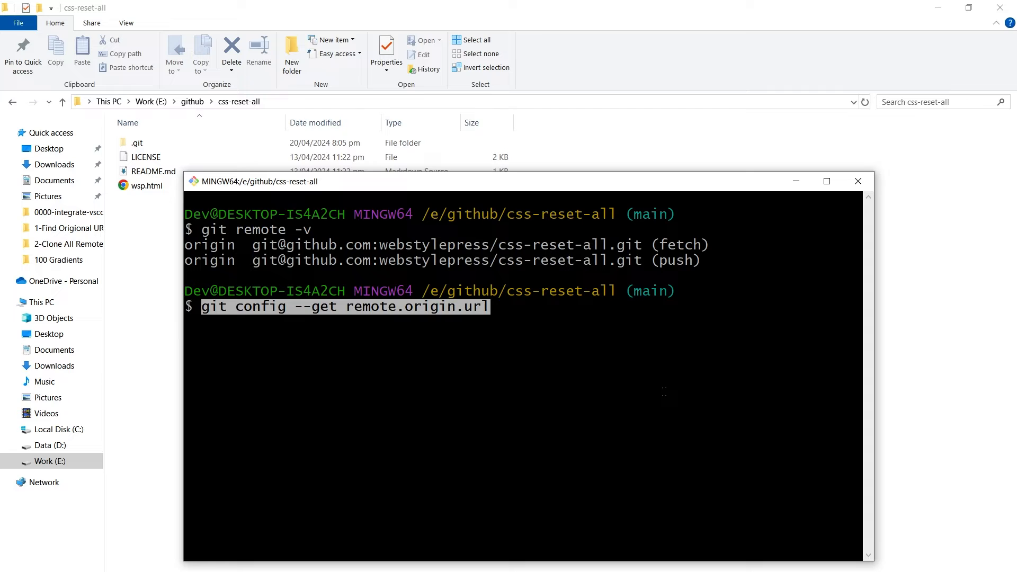
{"action": "key", "text": "Return"}
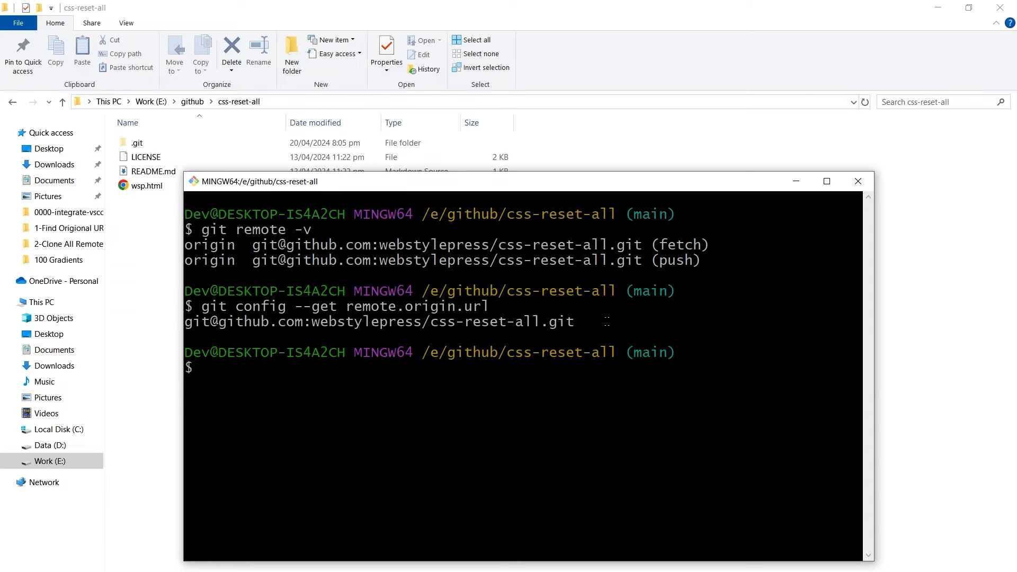
{"action": "double_click", "coordinate": [379, 322]}
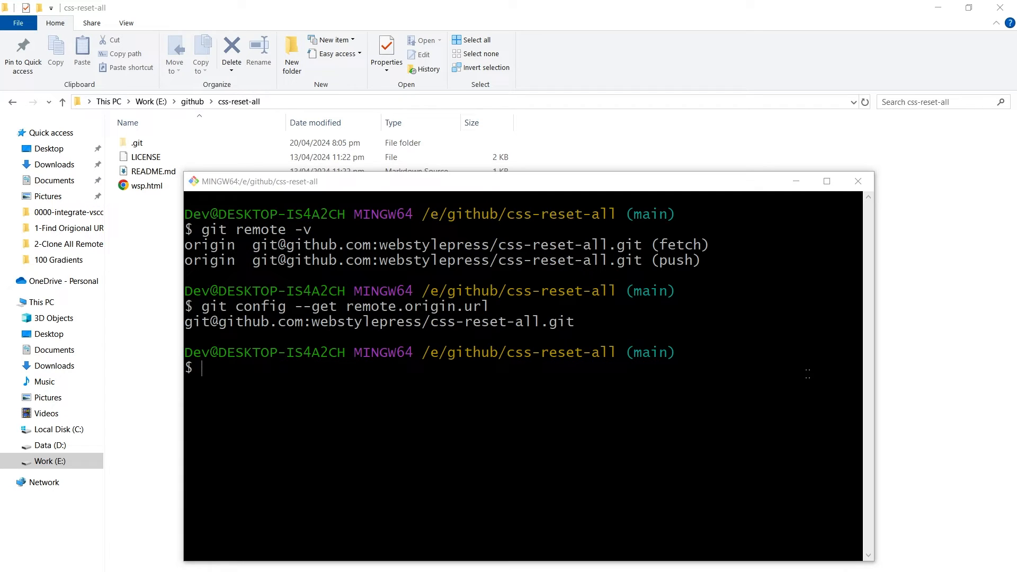
Paste and run git remote show origin to display origin's remote details
{"action": "right_click", "coordinate": [519, 441]}
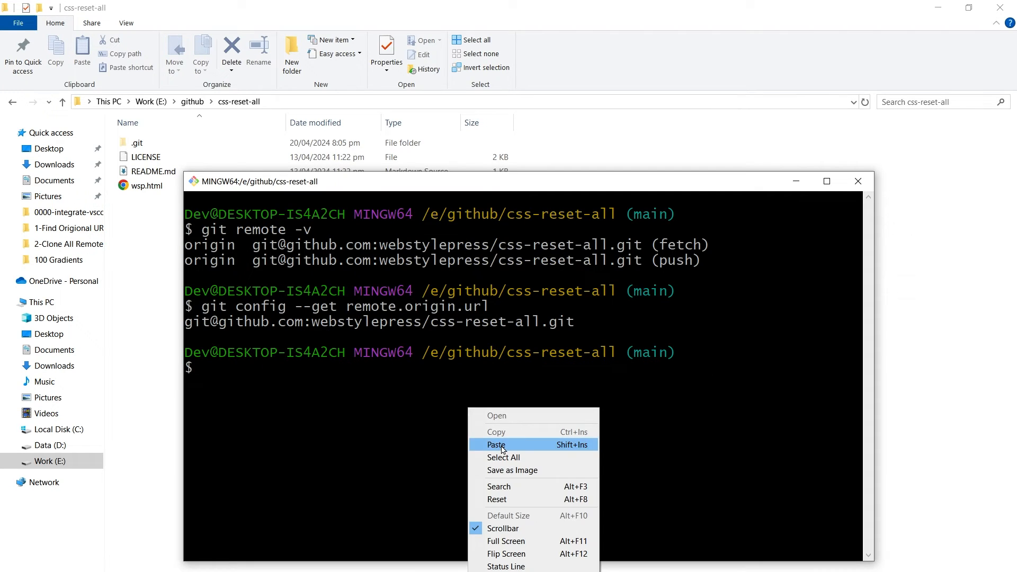
{"action": "left_click", "coordinate": [496, 444]}
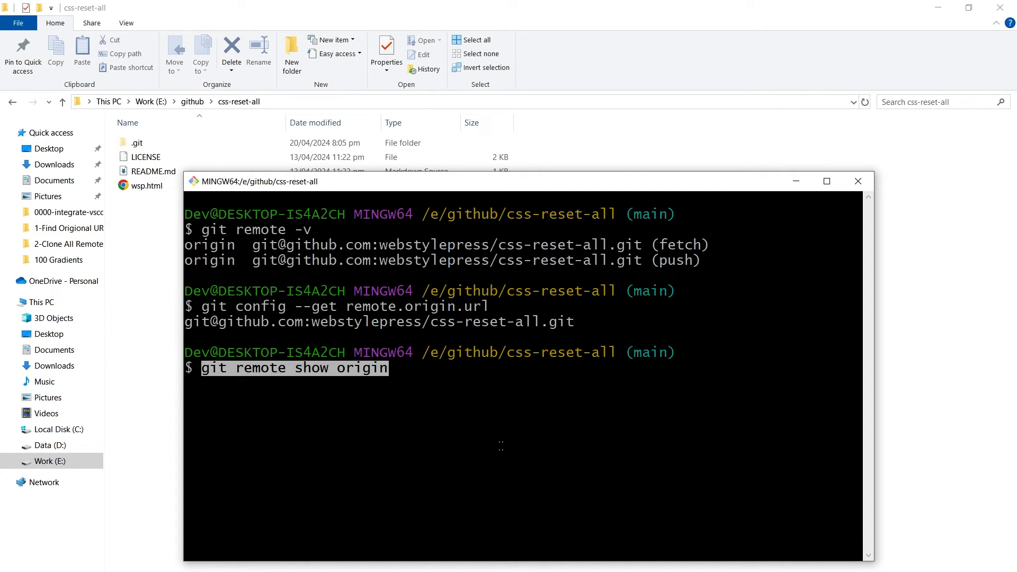
{"action": "key", "text": "Return"}
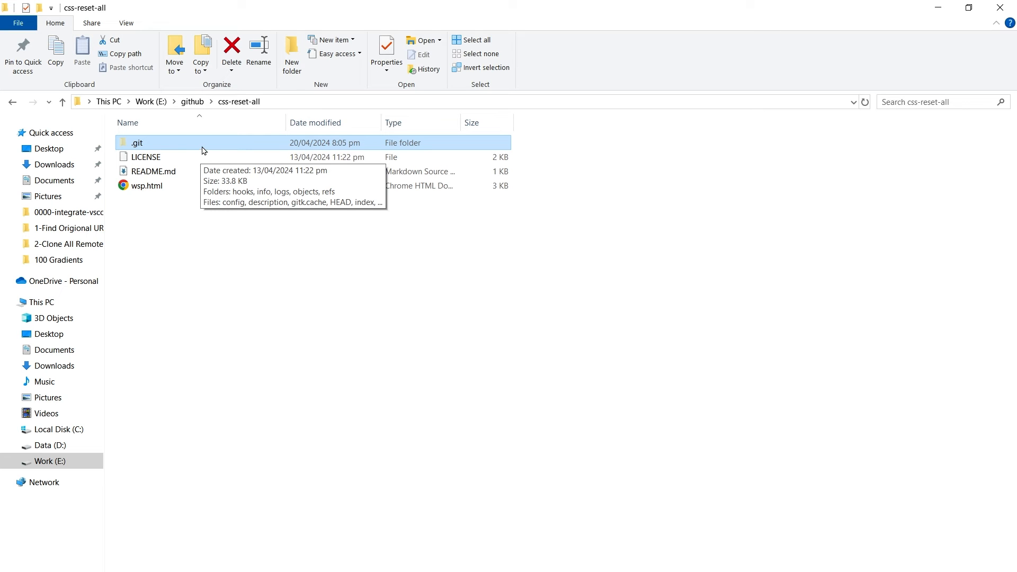
Open the .git/config file in VS Code, revealing origin's url entry
{"action": "double_click", "coordinate": [137, 143]}
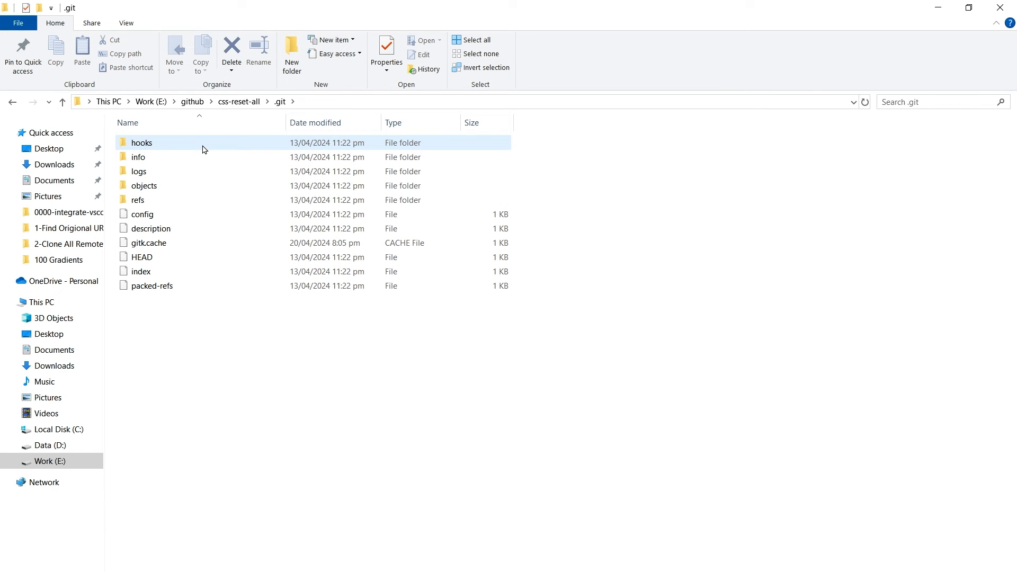
{"action": "left_click", "coordinate": [142, 214]}
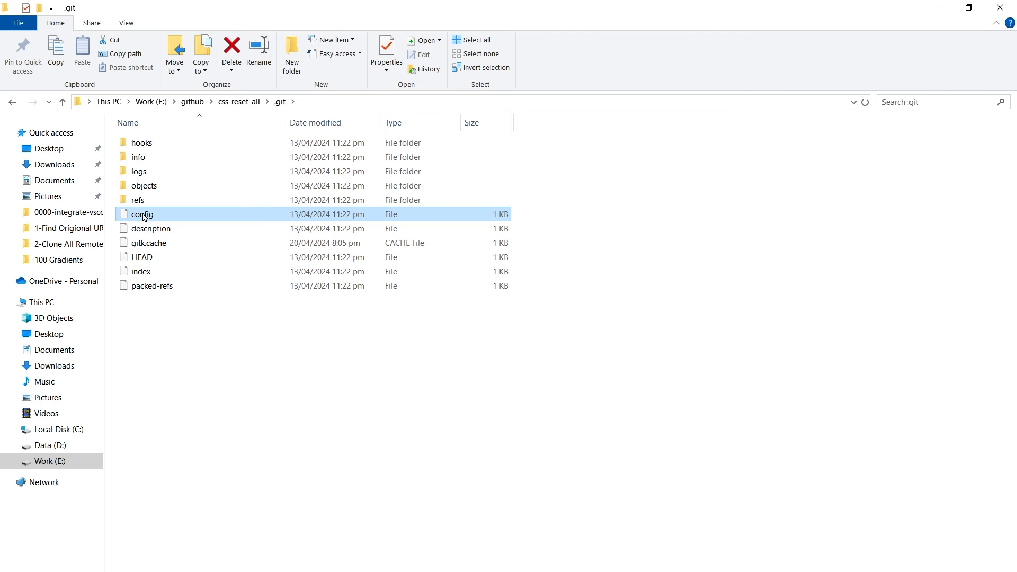
{"action": "double_click", "coordinate": [142, 214]}
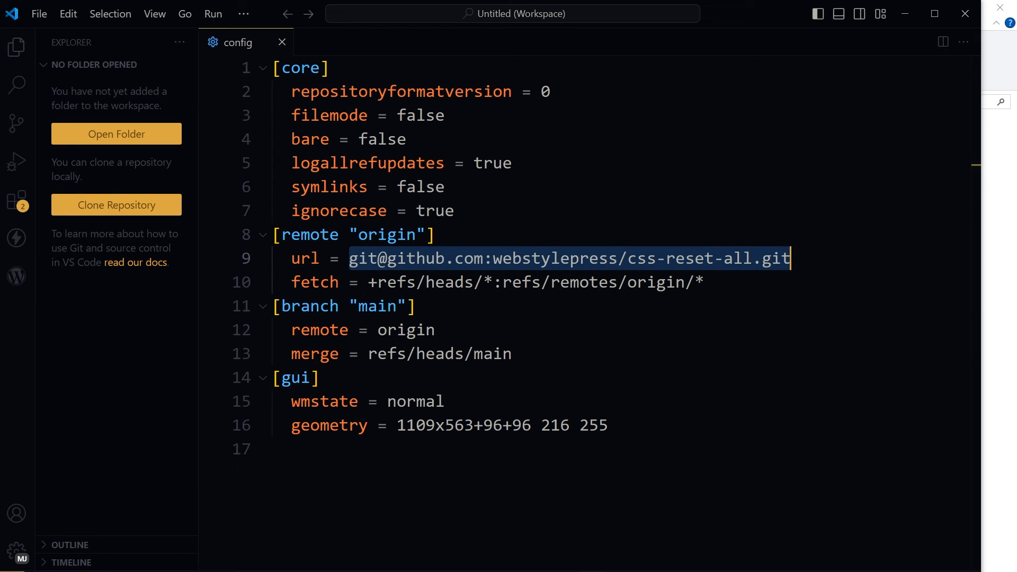
{"action": "left_click", "coordinate": [392, 258]}
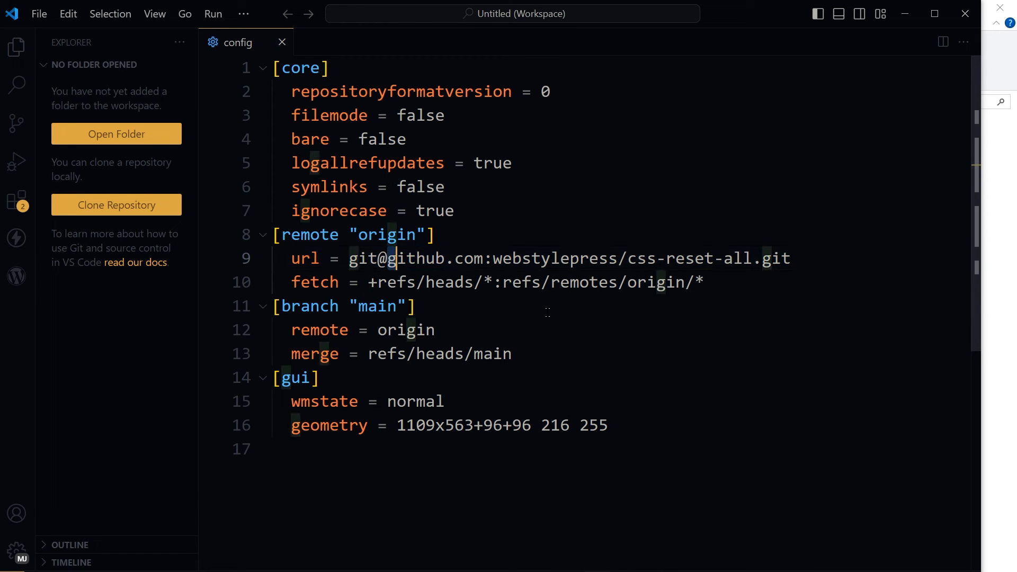